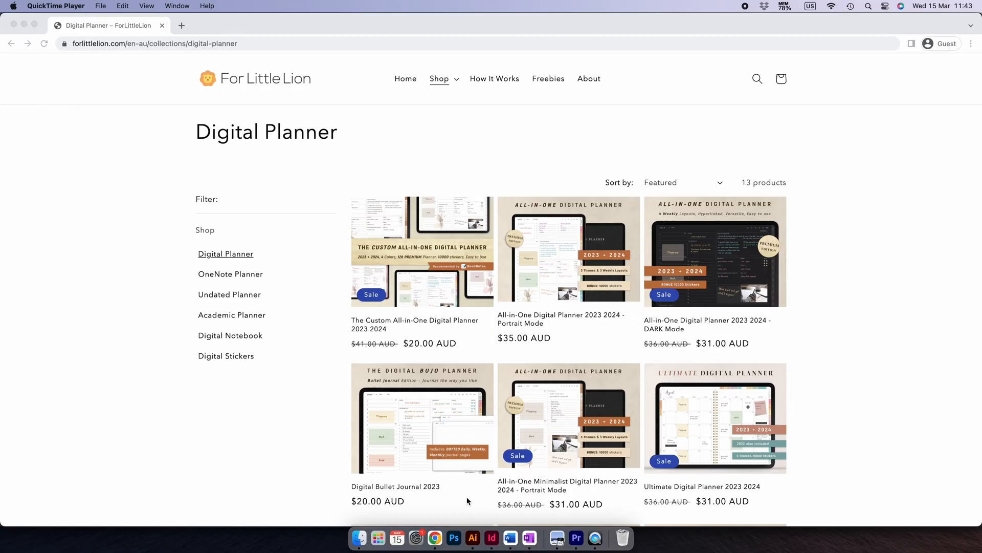
pyautogui.moveTo(389, 234)
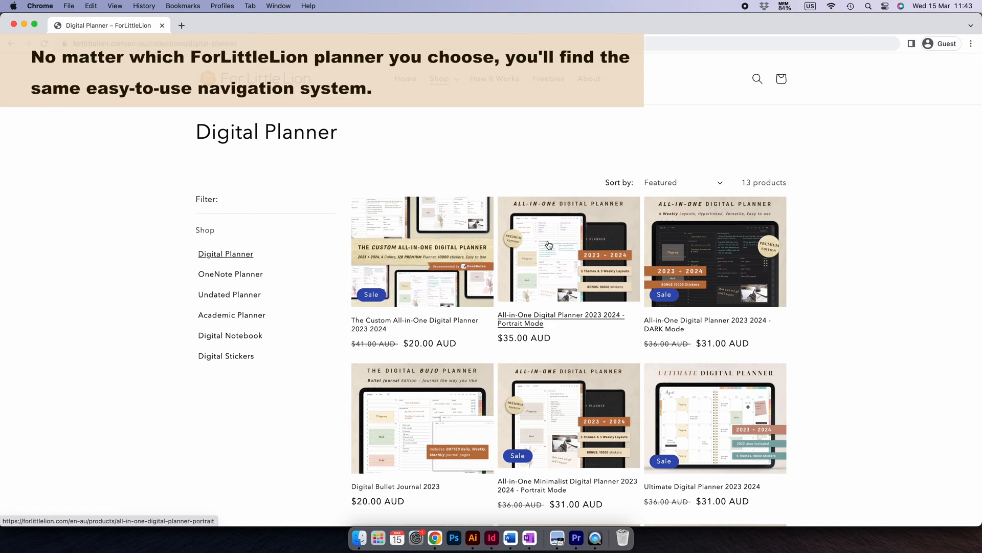
# Browse the Digital Planner collection, then view the Academic Planner and Undated Planner collections.
pyautogui.scroll(-3)
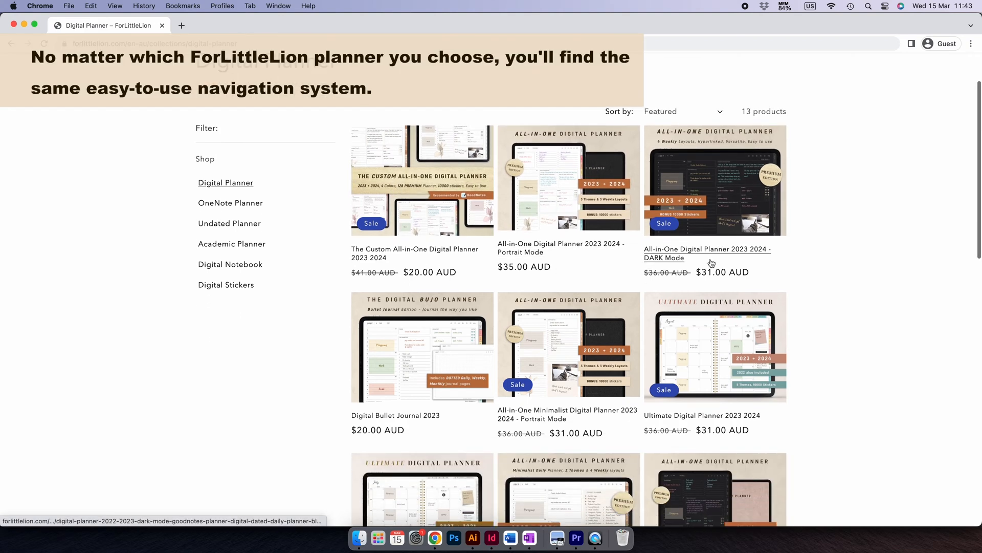
pyautogui.moveTo(709, 337)
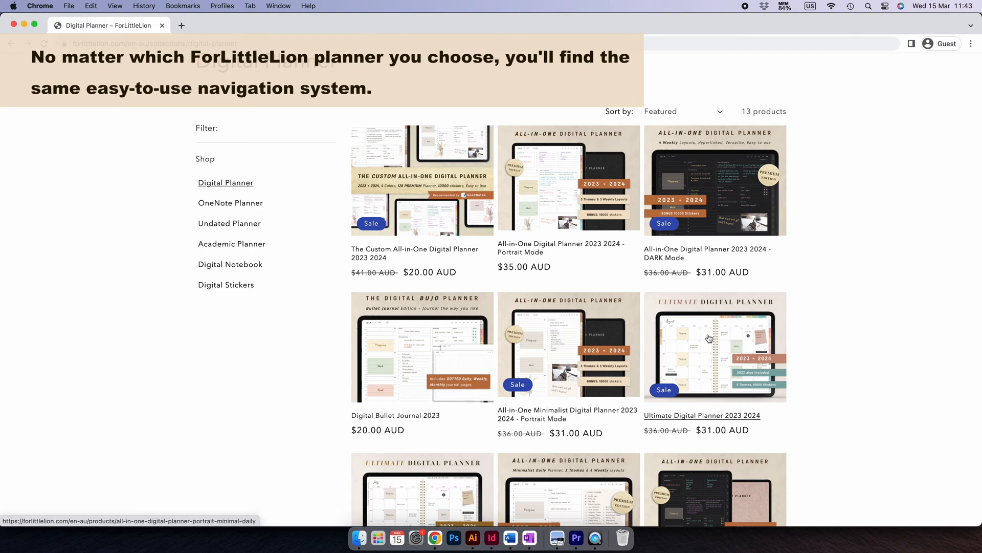
pyautogui.moveTo(239, 247)
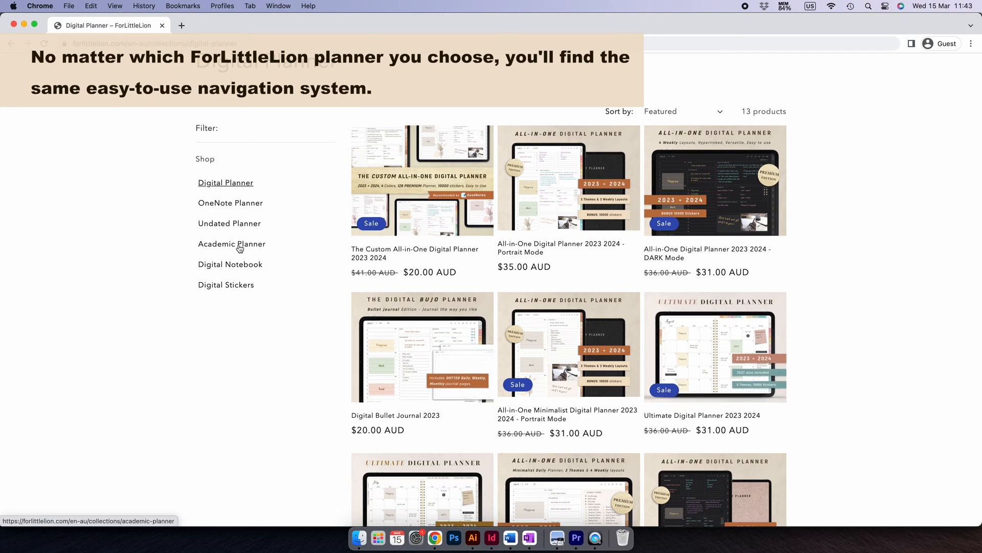
pyautogui.click(232, 244)
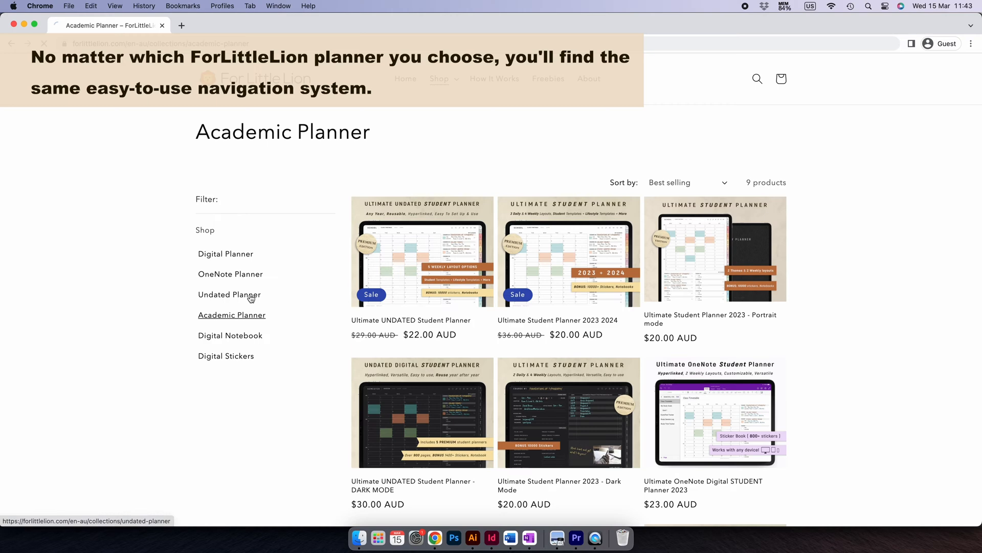
pyautogui.click(229, 295)
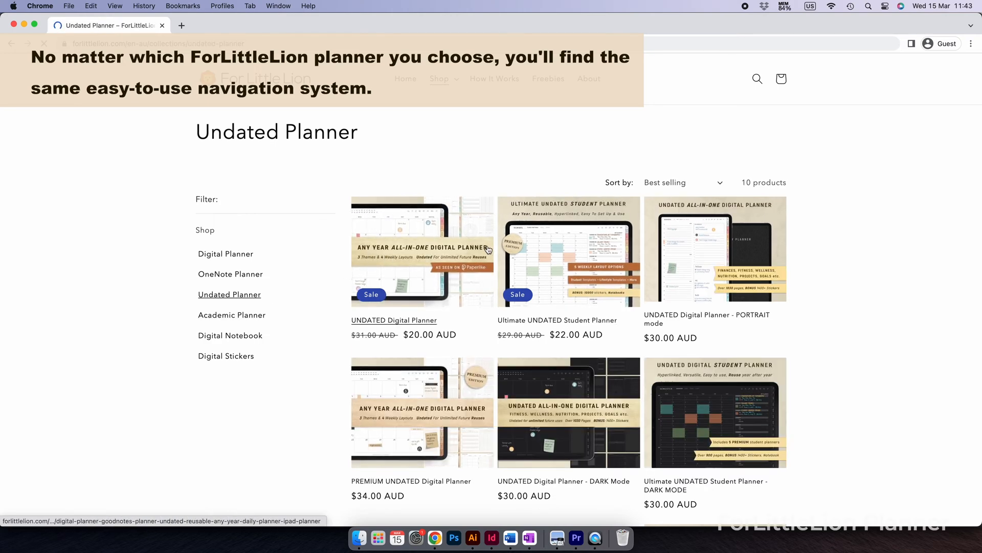
pyautogui.moveTo(568, 250)
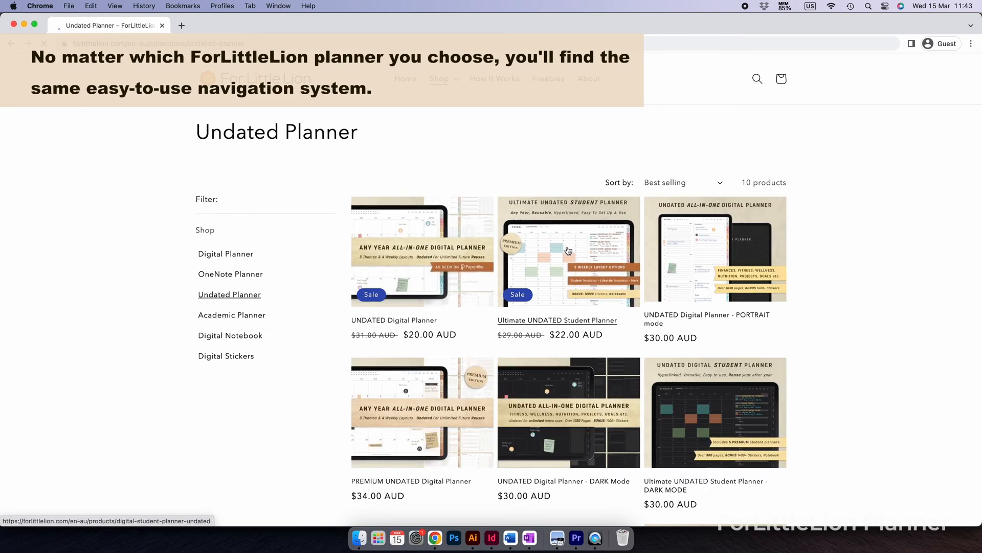
pyautogui.moveTo(604, 342)
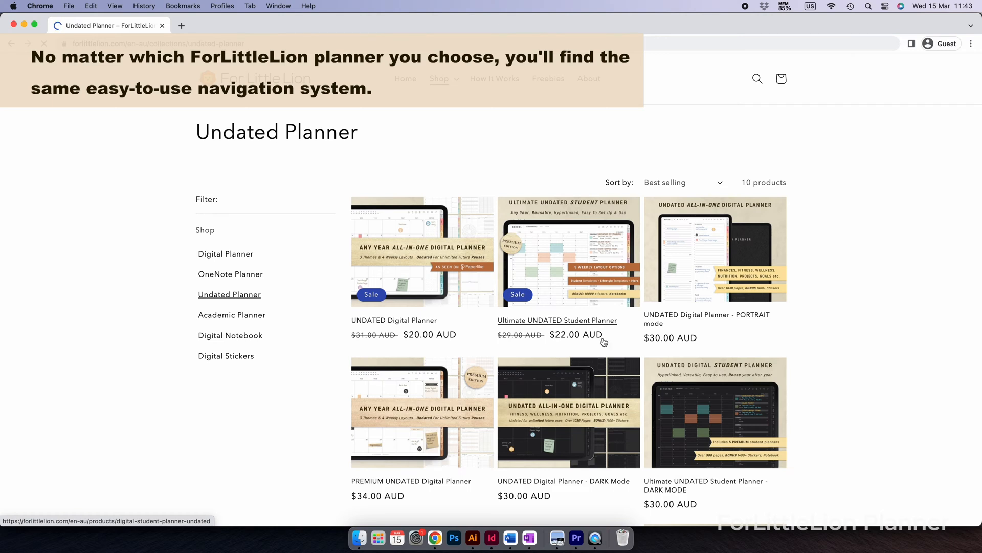
pyautogui.moveTo(576, 538)
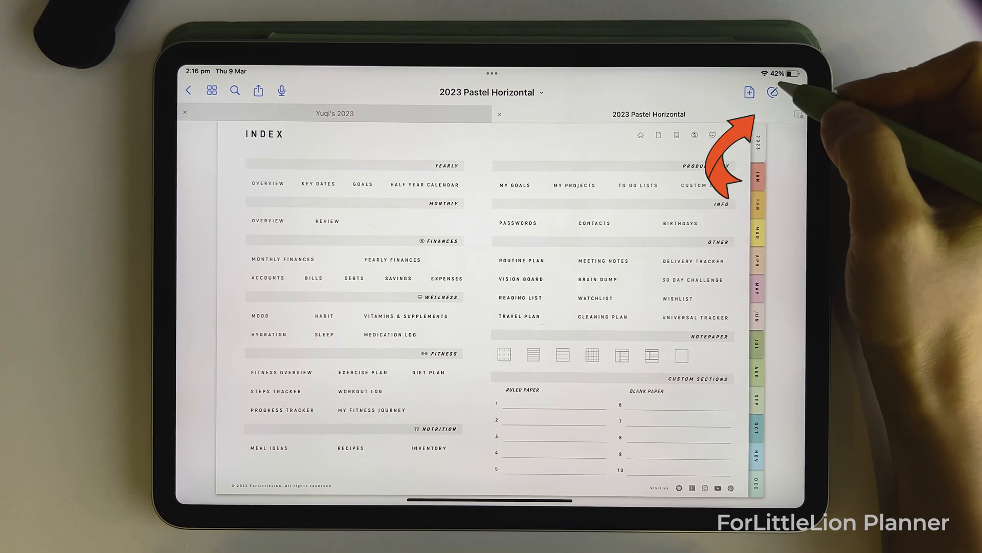
# Switch the planner to read-only viewing and jump to the 2023 yearly calendar via its side tab.
pyautogui.click(774, 91)
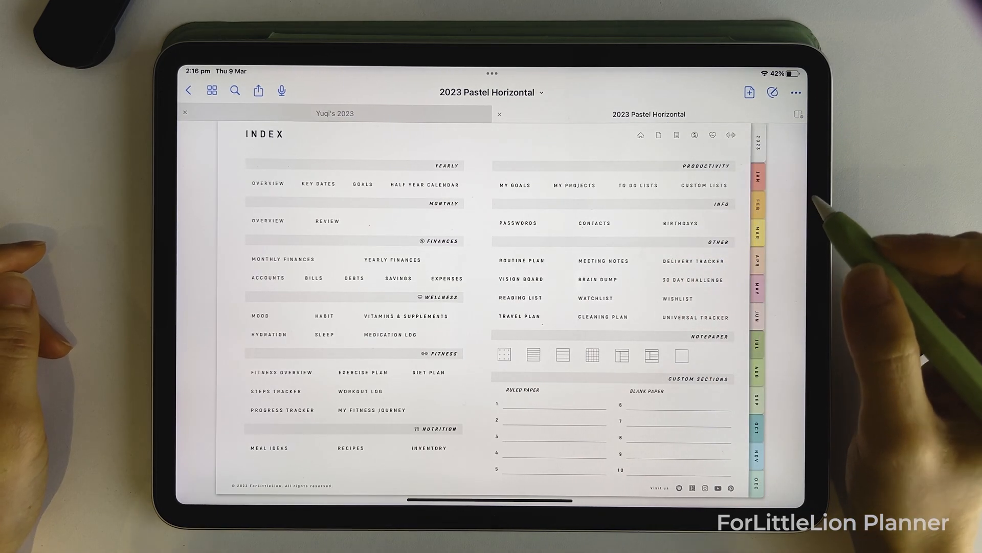
pyautogui.moveTo(802, 190)
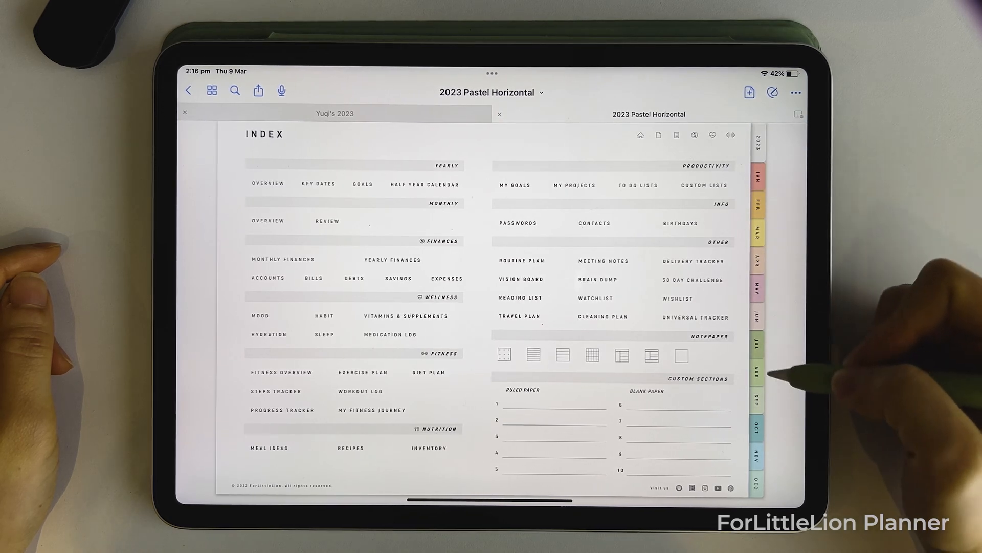
pyautogui.click(758, 177)
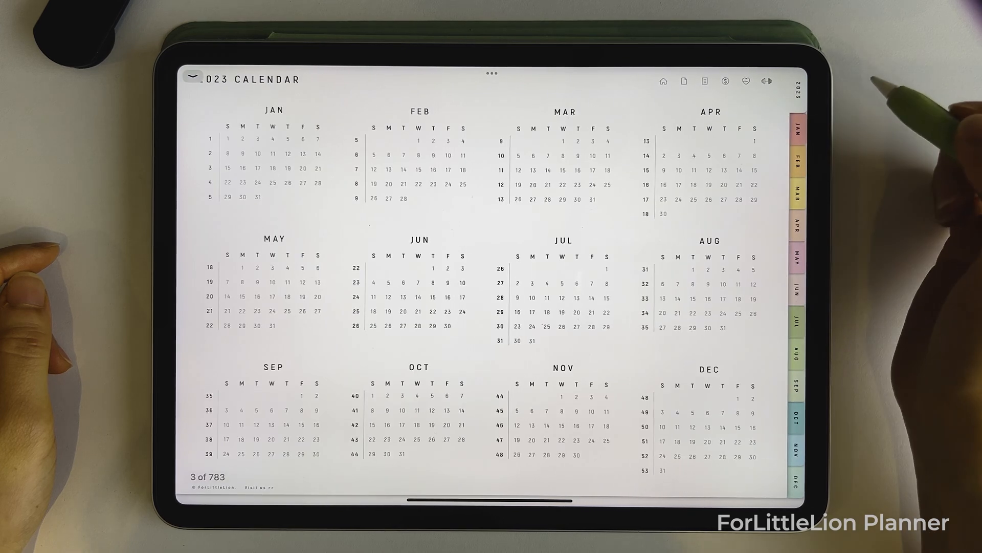
pyautogui.moveTo(882, 118)
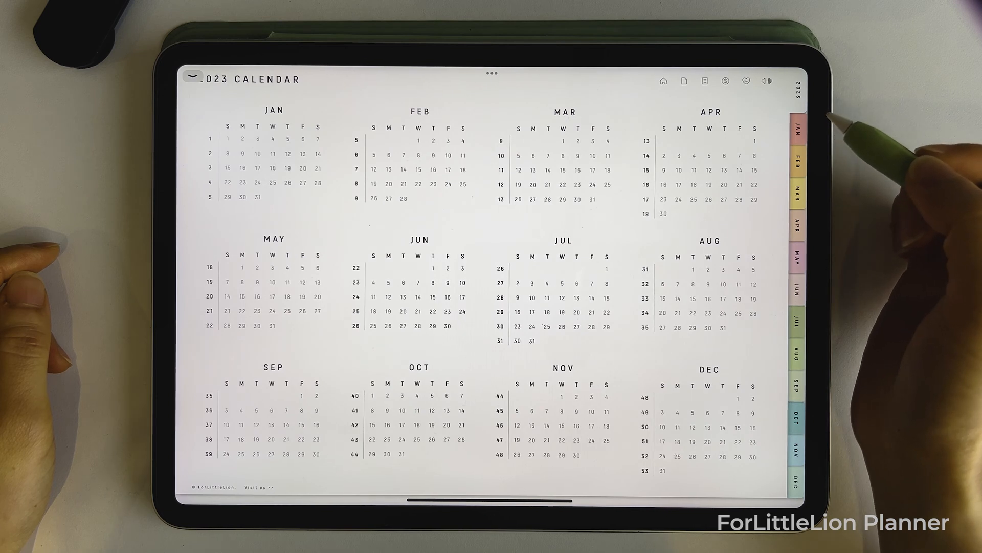
pyautogui.moveTo(798, 126)
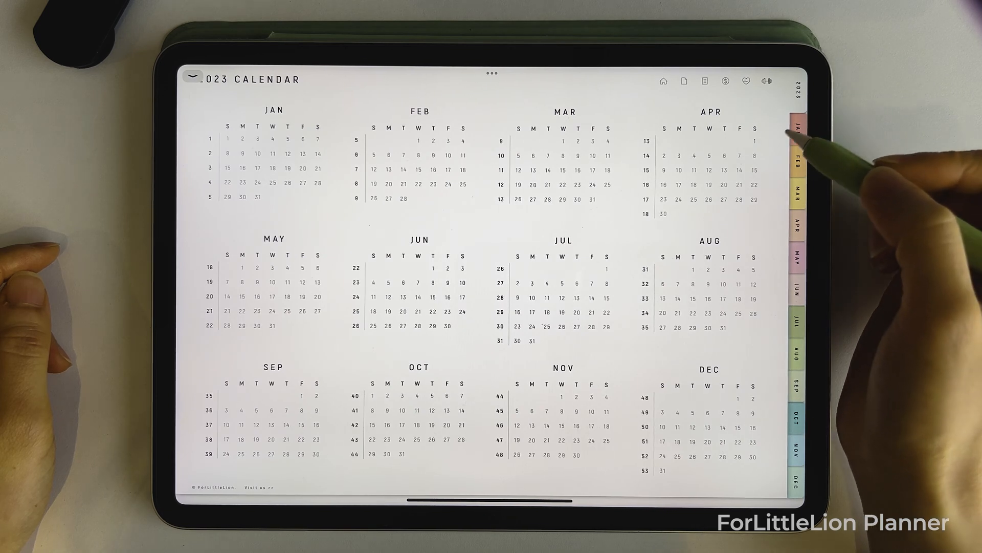
pyautogui.moveTo(749, 164)
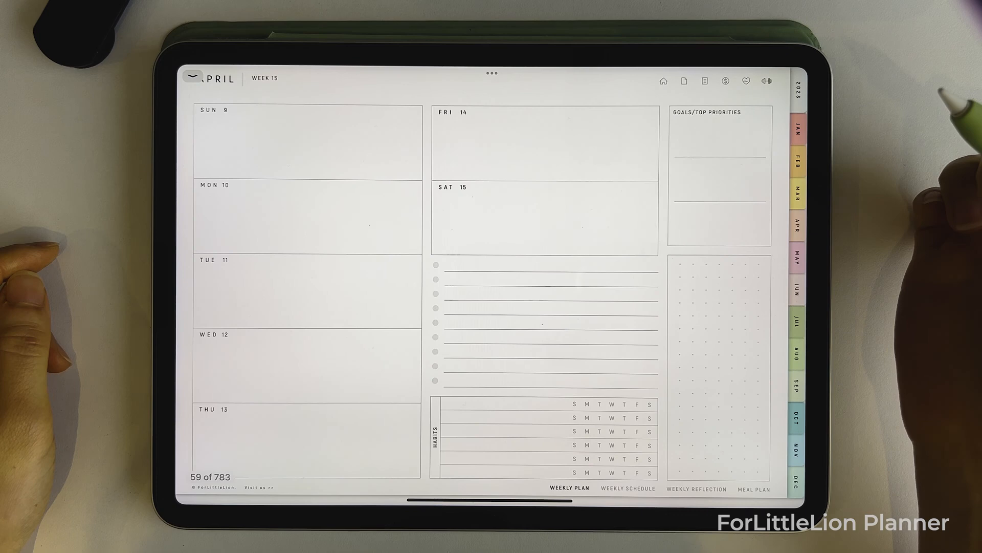
pyautogui.click(799, 87)
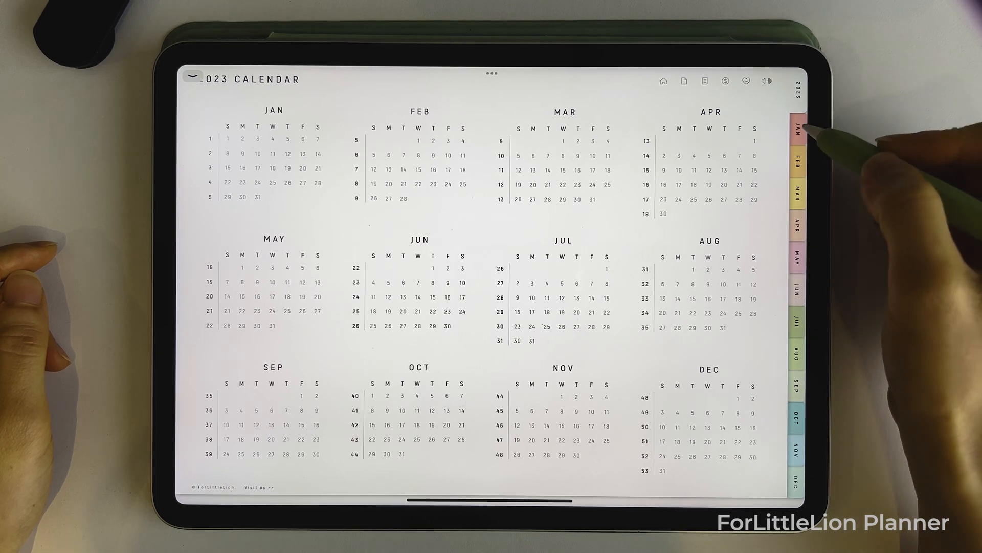
# Jump from the yearly calendar to the Thursday 19 January daily page.
pyautogui.click(797, 126)
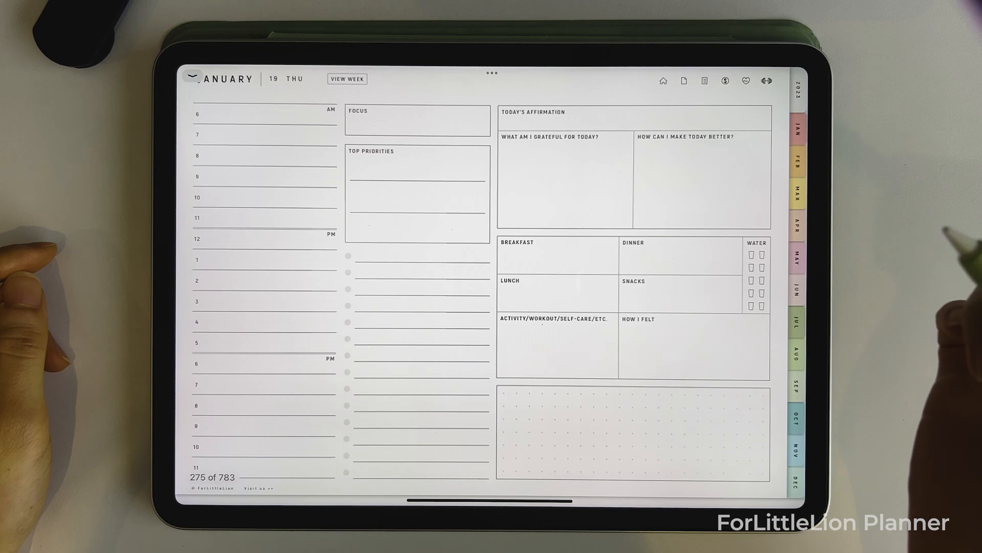
pyautogui.moveTo(799, 246)
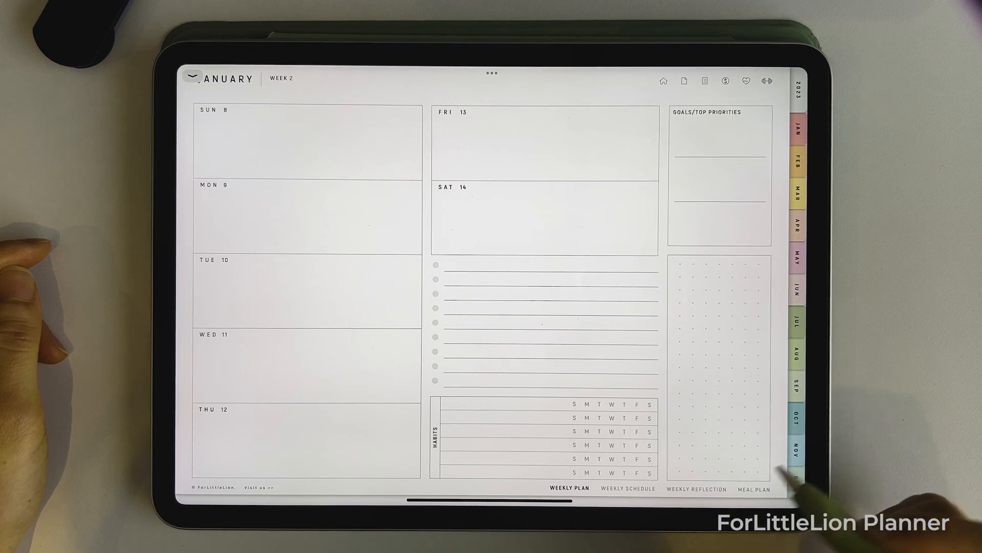
# Step through week 2's schedule, reflection and meal plan pages, then the January monthly calendar.
pyautogui.click(627, 489)
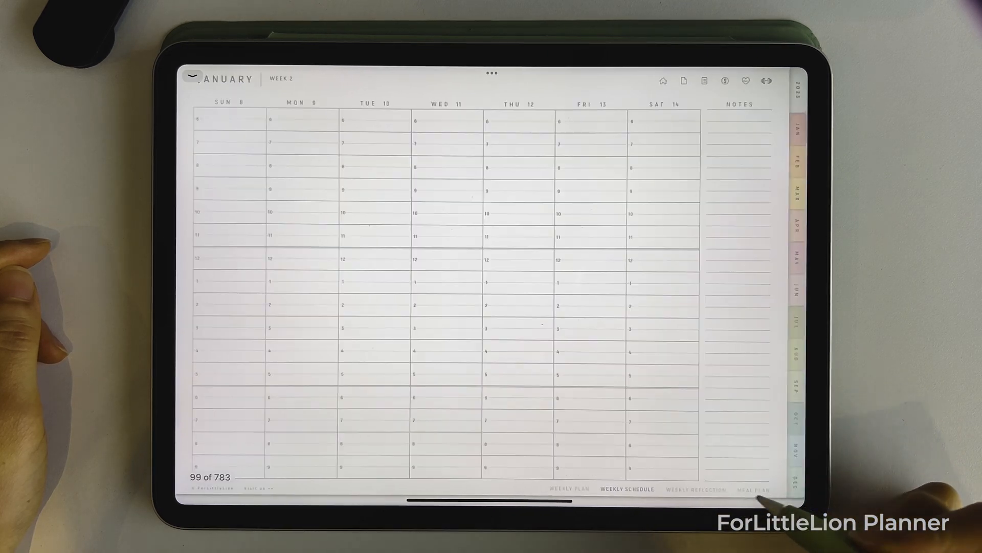
pyautogui.click(698, 489)
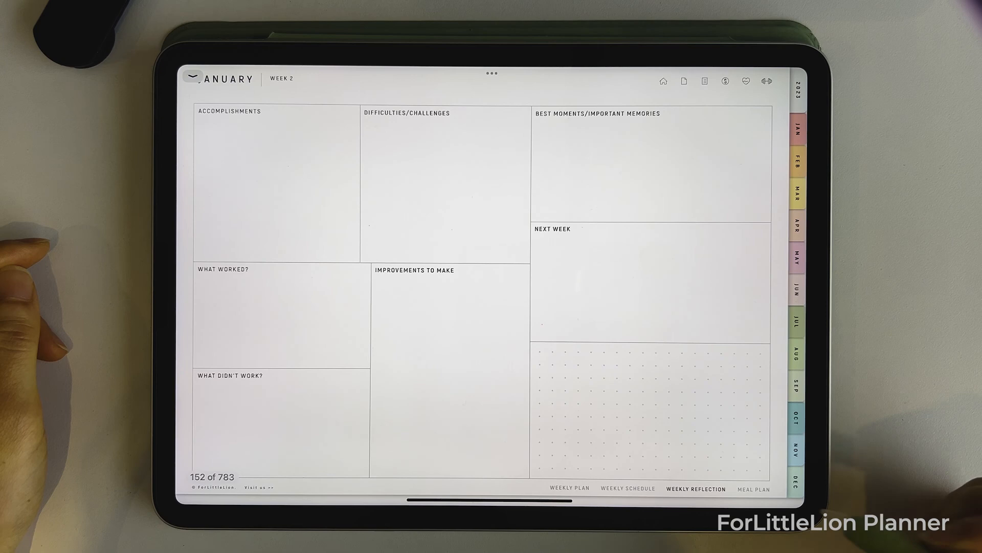
pyautogui.click(755, 489)
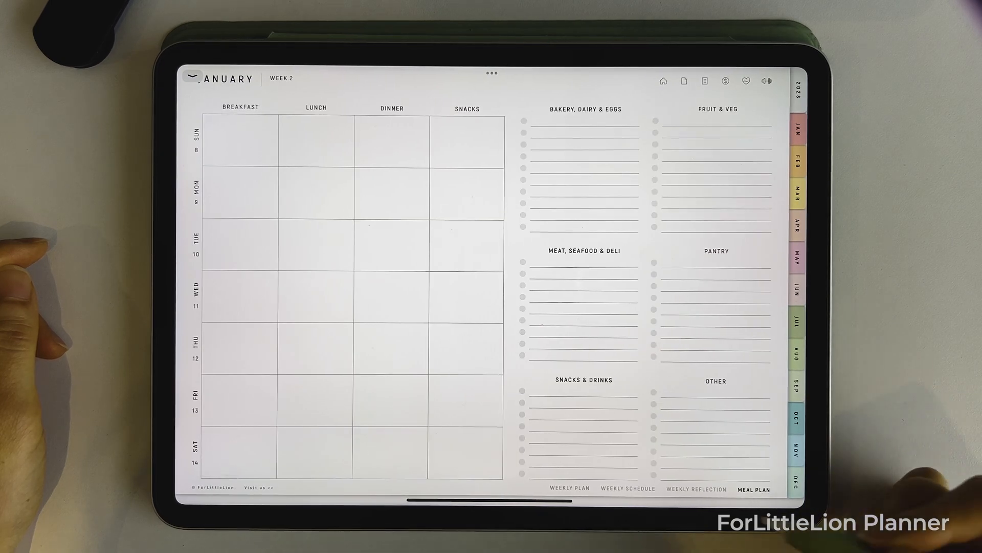
pyautogui.click(628, 489)
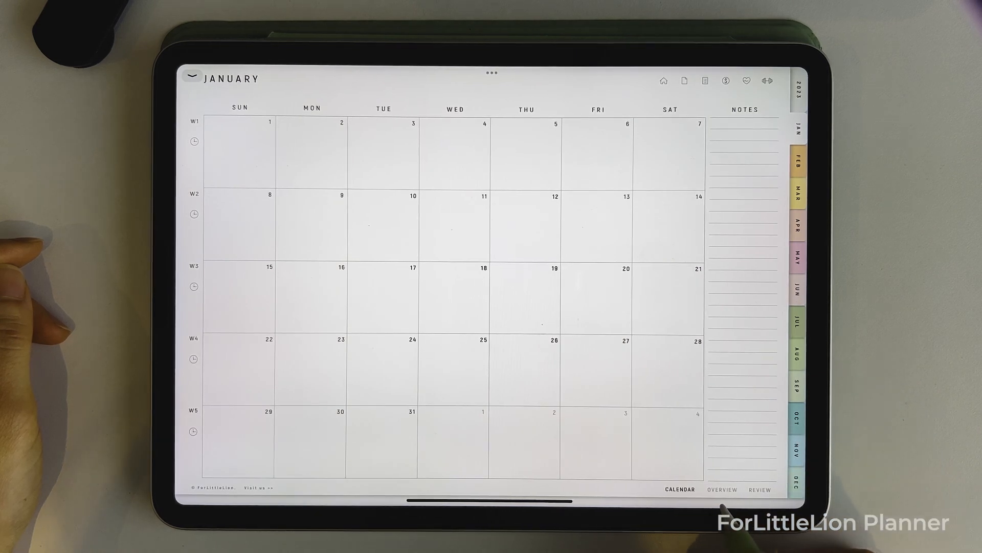
# View the January monthly overview, switch to April's overview, then return to the index.
pyautogui.click(723, 490)
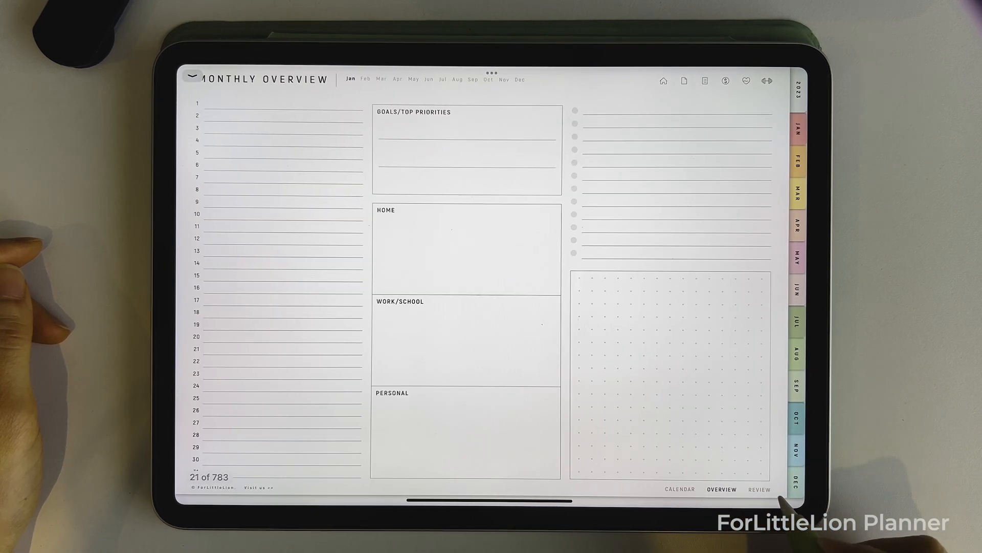
pyautogui.click(756, 490)
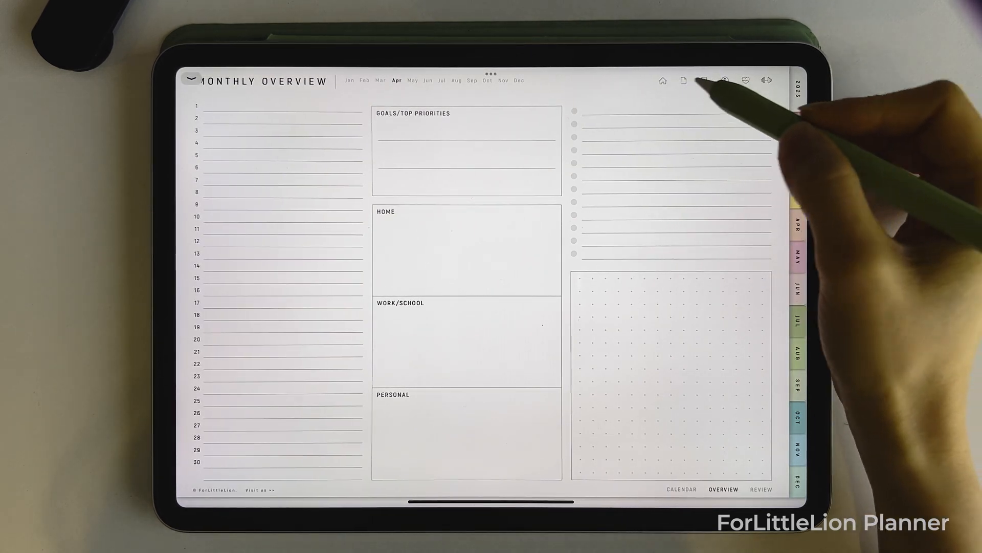
pyautogui.click(704, 81)
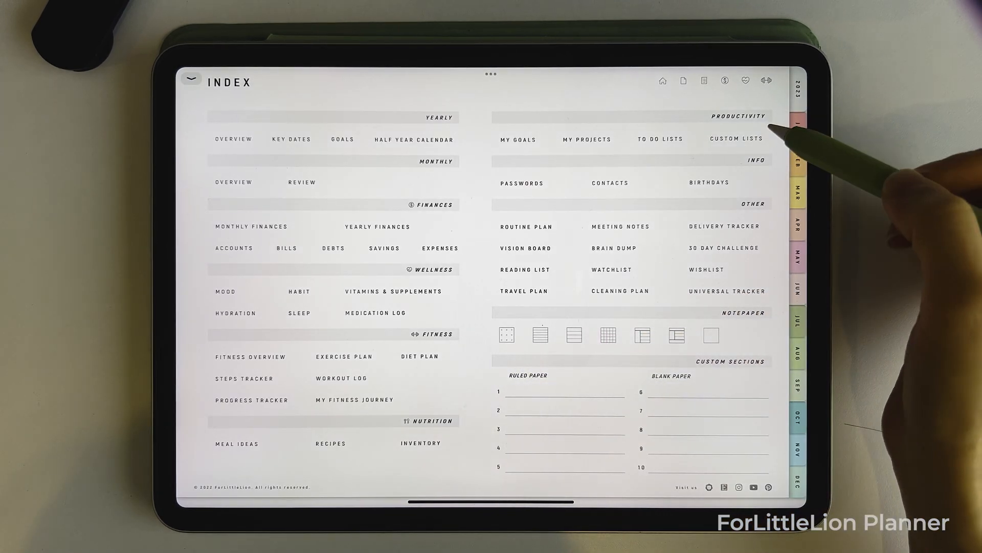
pyautogui.moveTo(772, 289)
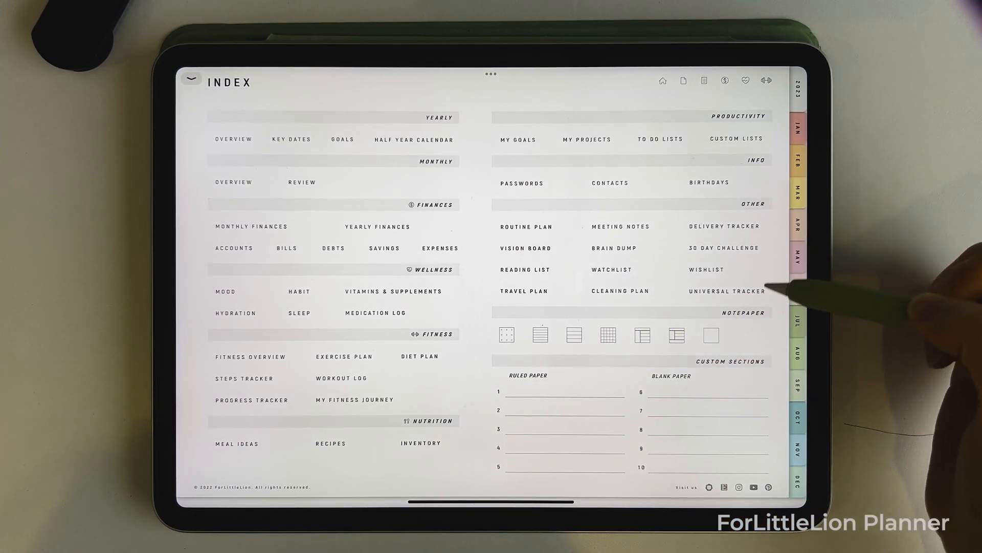
pyautogui.moveTo(685, 378)
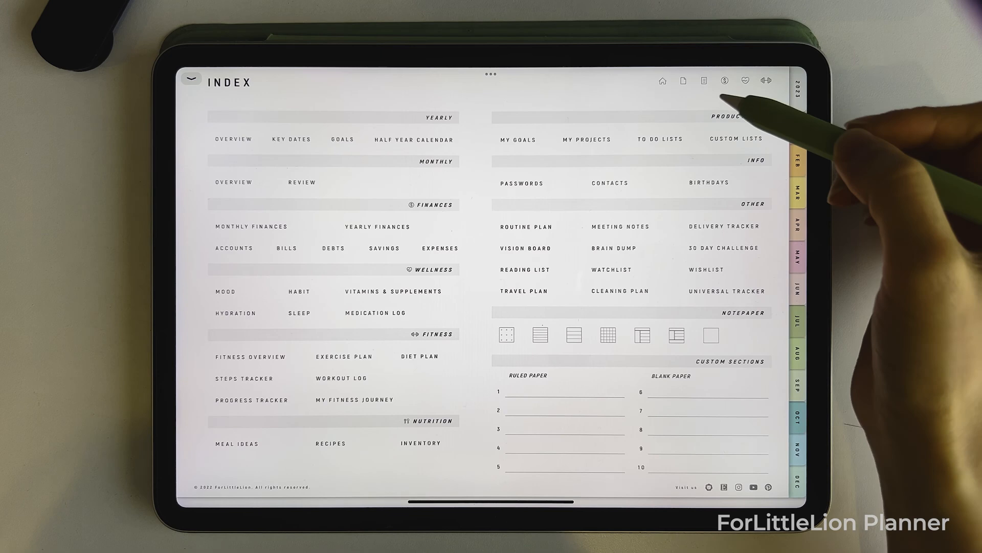
pyautogui.moveTo(788, 126)
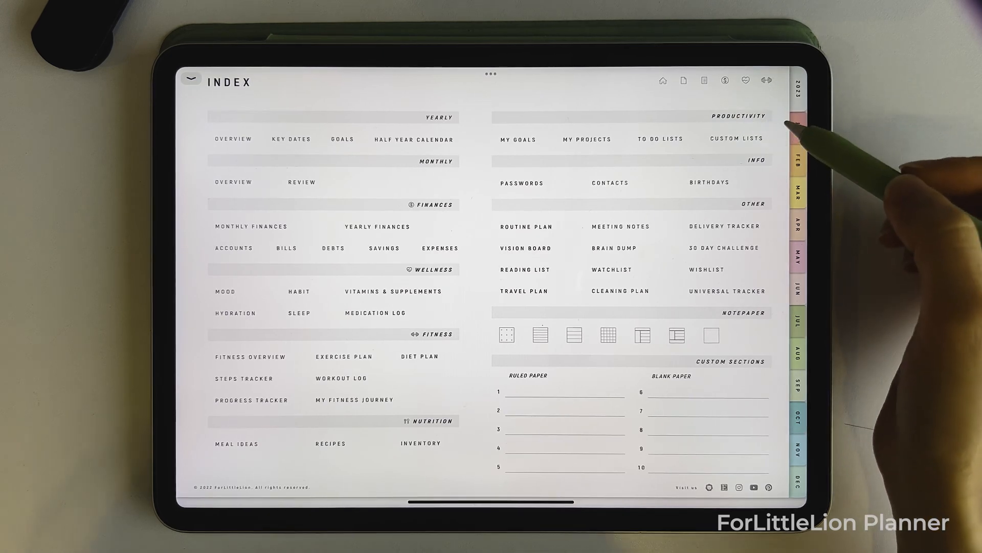
# From the index header, navigate into the Wellness section's January mood tracker page.
pyautogui.click(725, 80)
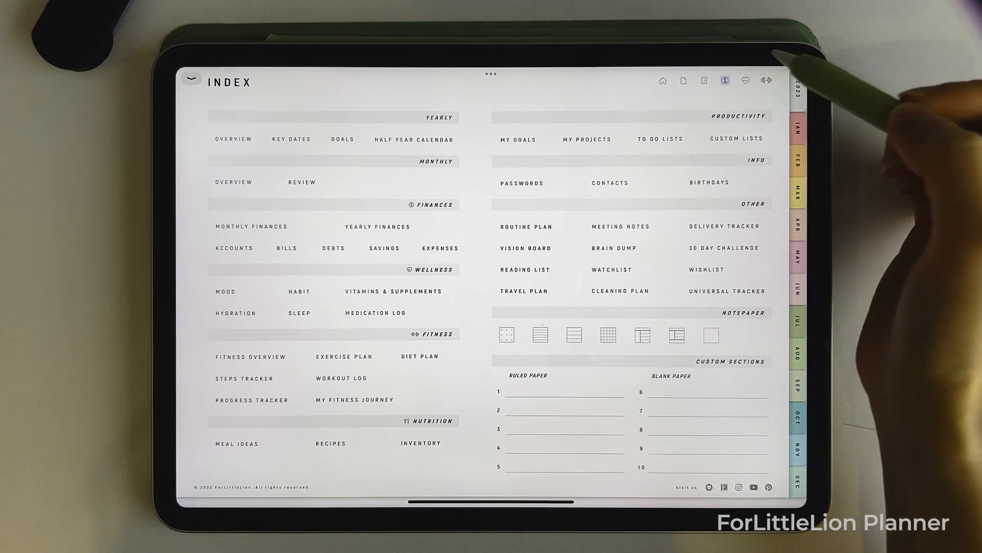
pyautogui.click(252, 227)
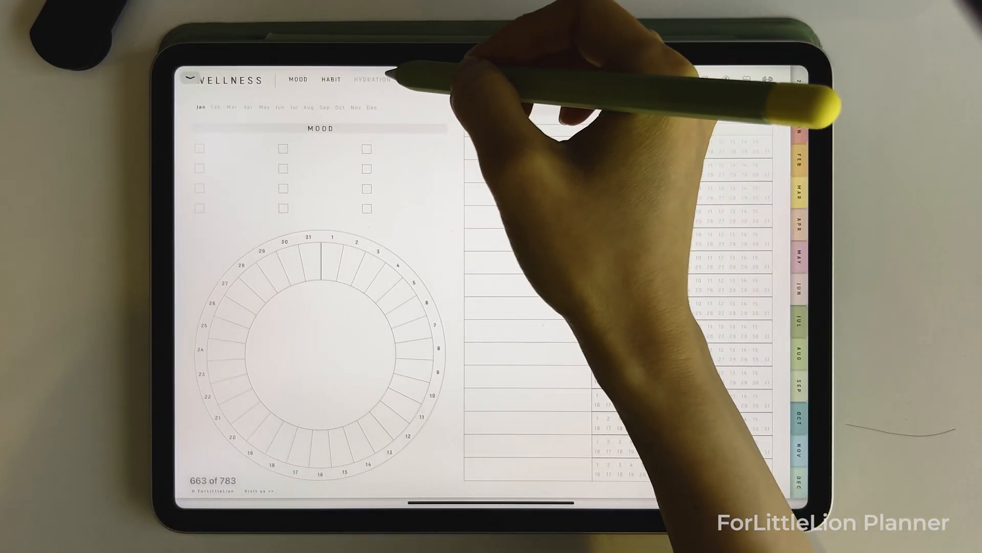
# Move through the fitness overview and exercise plan calendar to the weekly workout log.
pyautogui.click(375, 79)
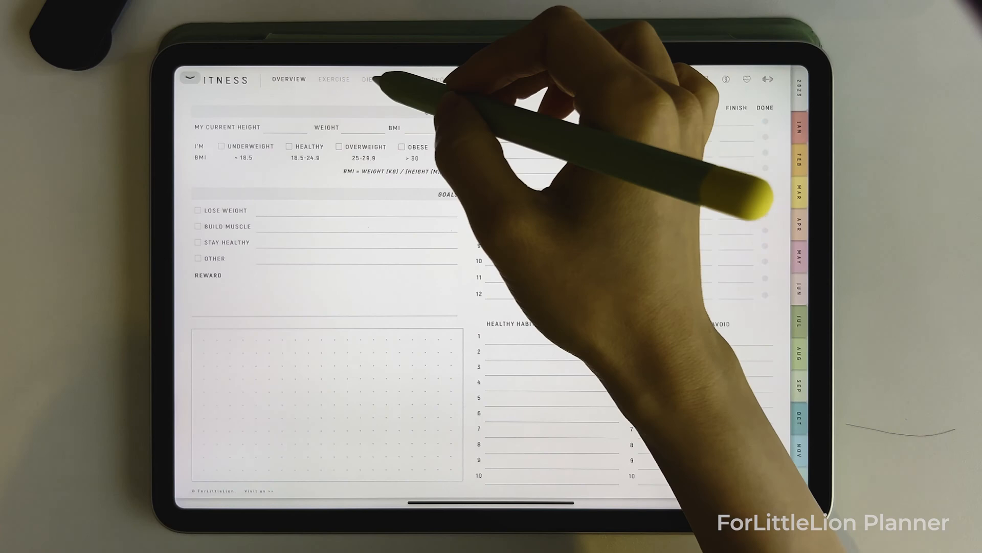
pyautogui.click(369, 80)
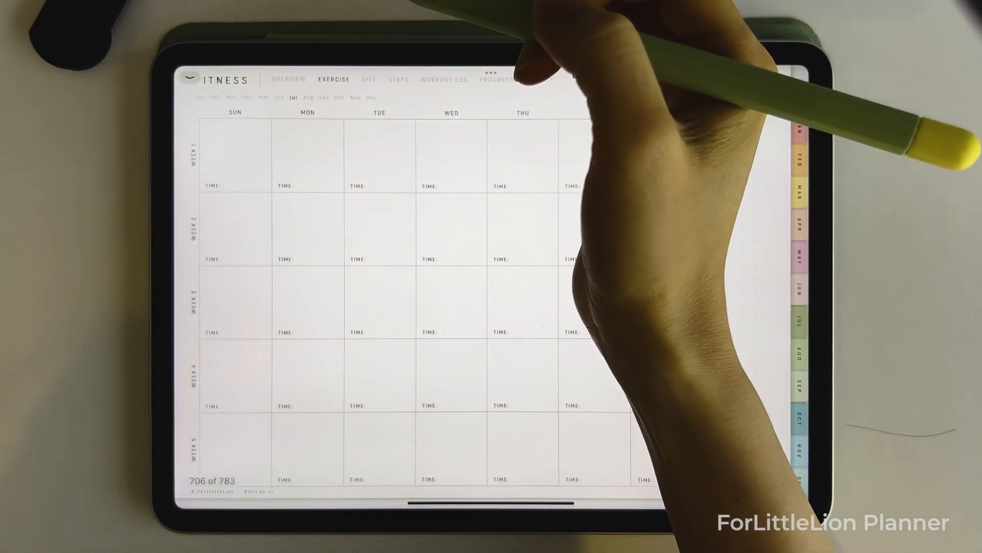
pyautogui.click(444, 80)
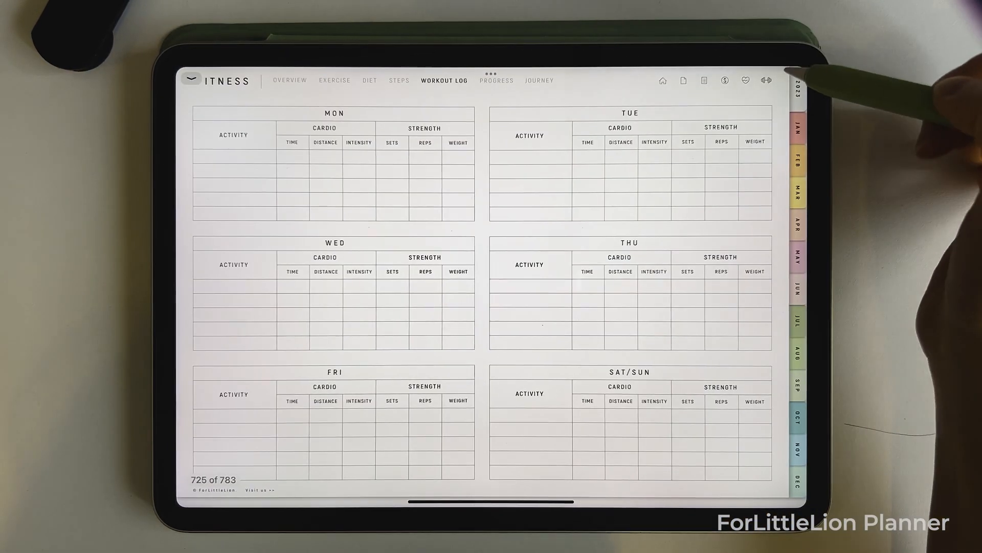
pyautogui.moveTo(826, 66)
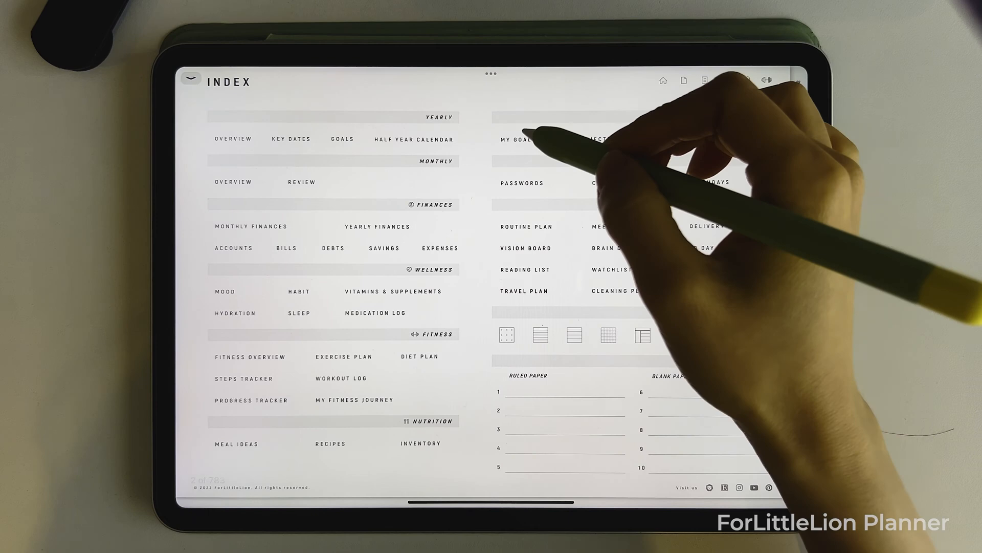
# View the My Goals page, return to the index, then view the My Projects page.
pyautogui.click(514, 139)
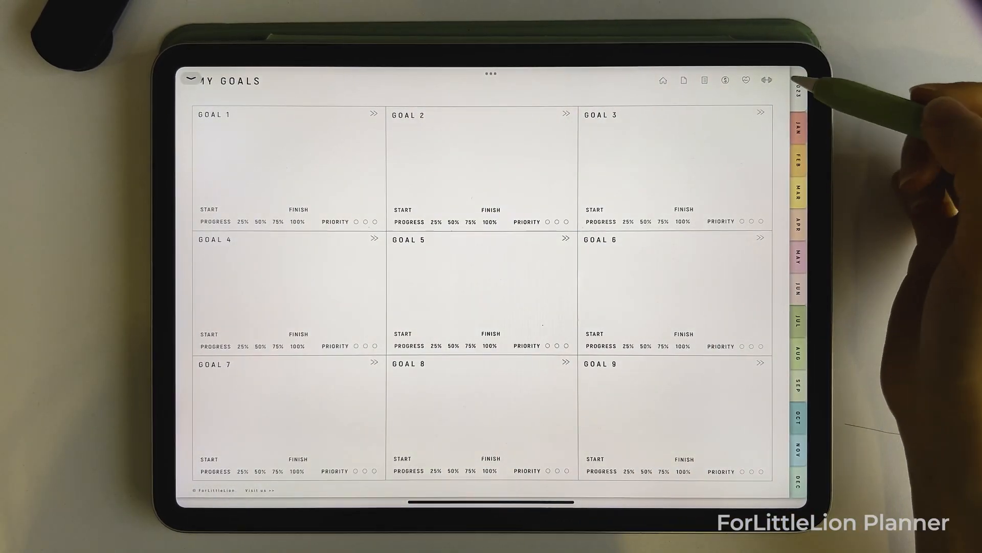
pyautogui.click(372, 114)
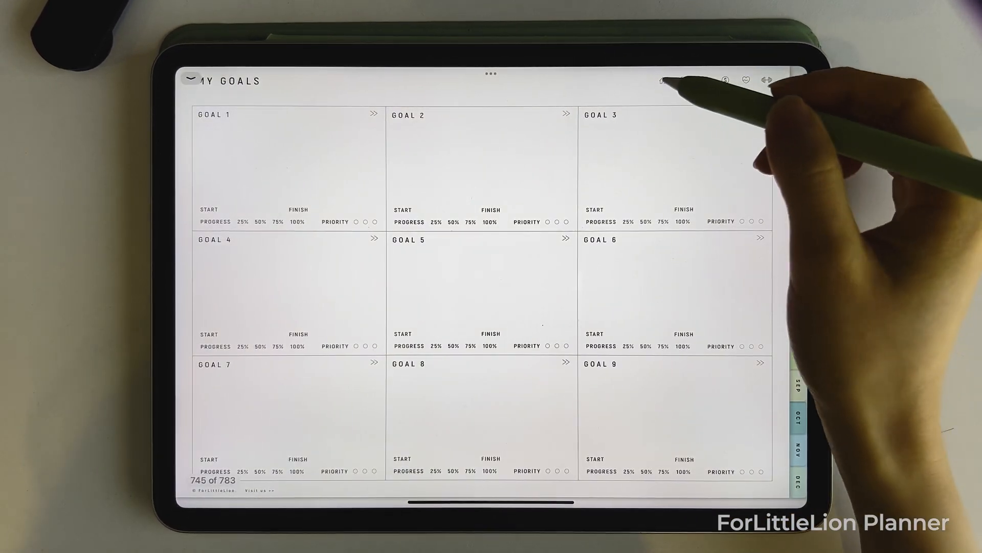
pyautogui.click(664, 79)
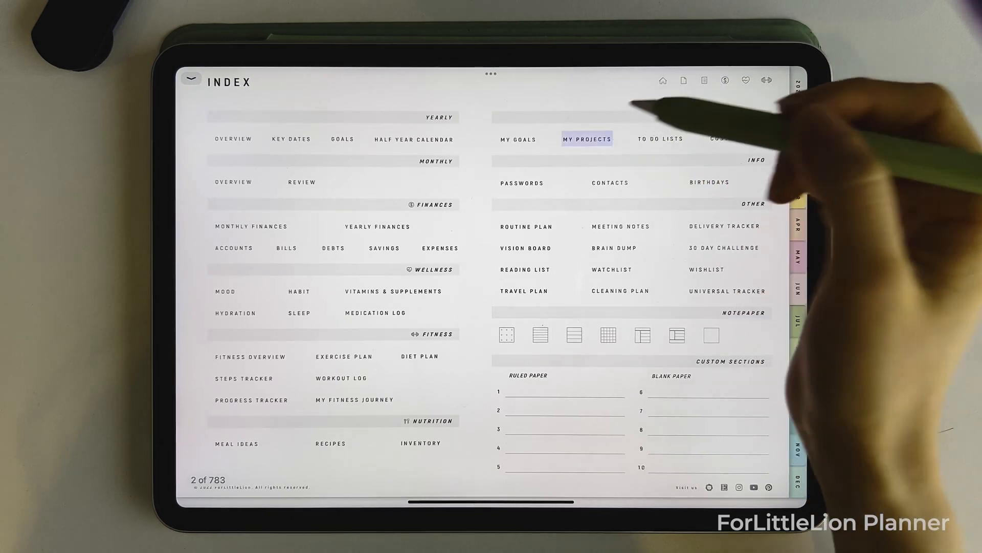
pyautogui.click(587, 138)
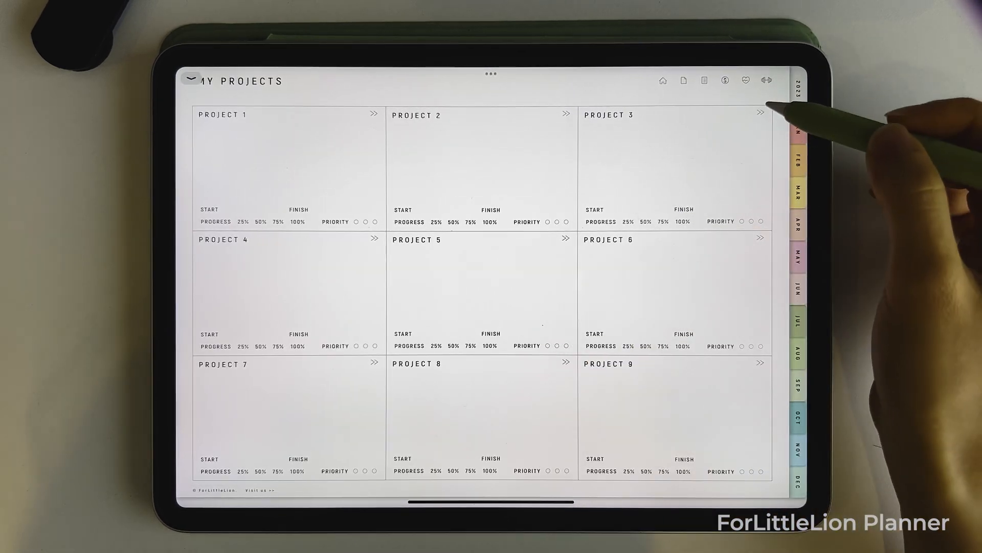